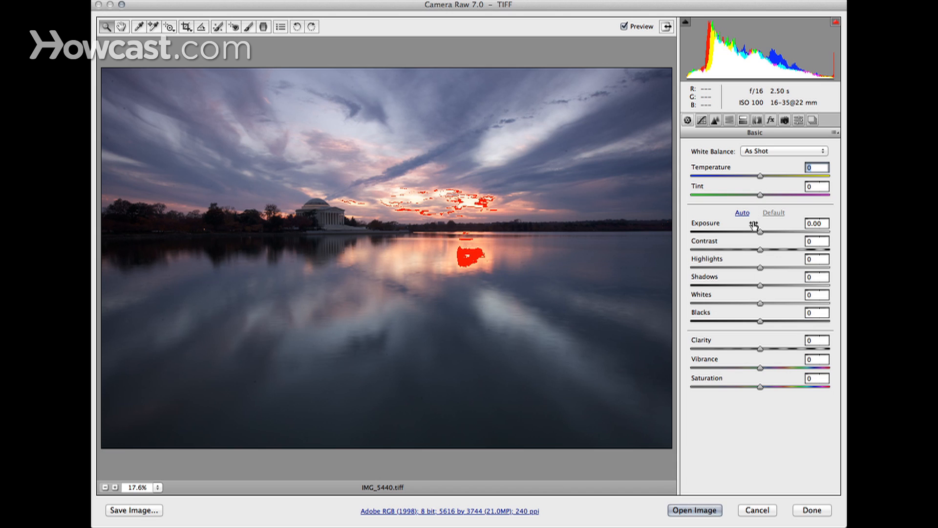
mouse_move(756, 230)
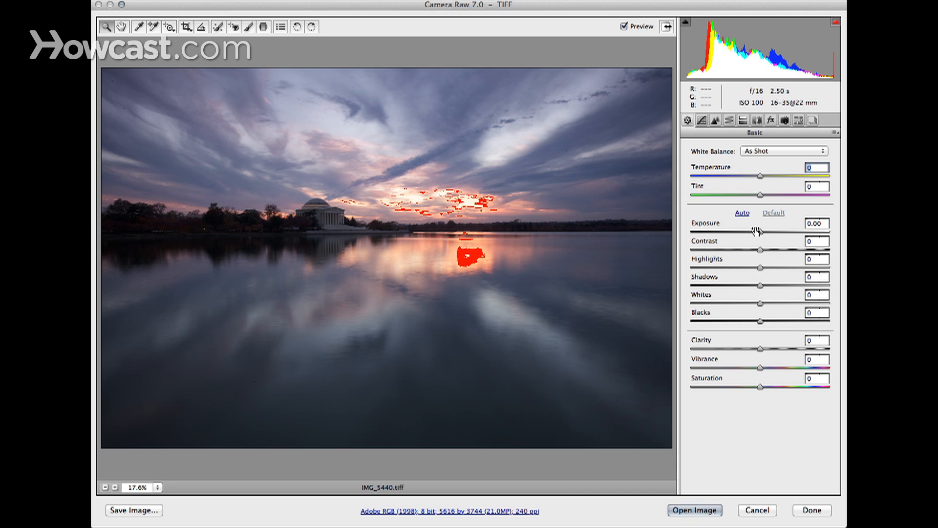
mouse_move(263, 140)
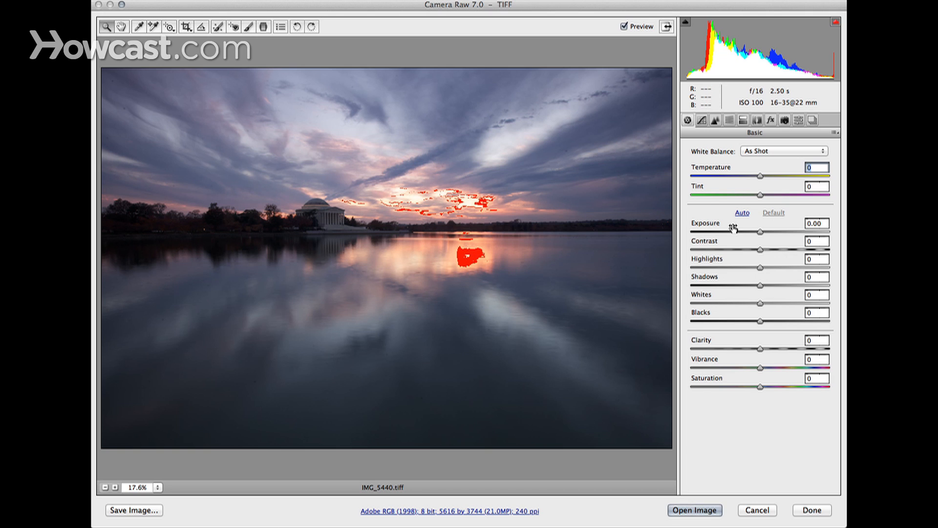
Raise Exposure to about +0.55 to brighten the whole sunset photo.
left_click_drag(760, 233, 762, 232)
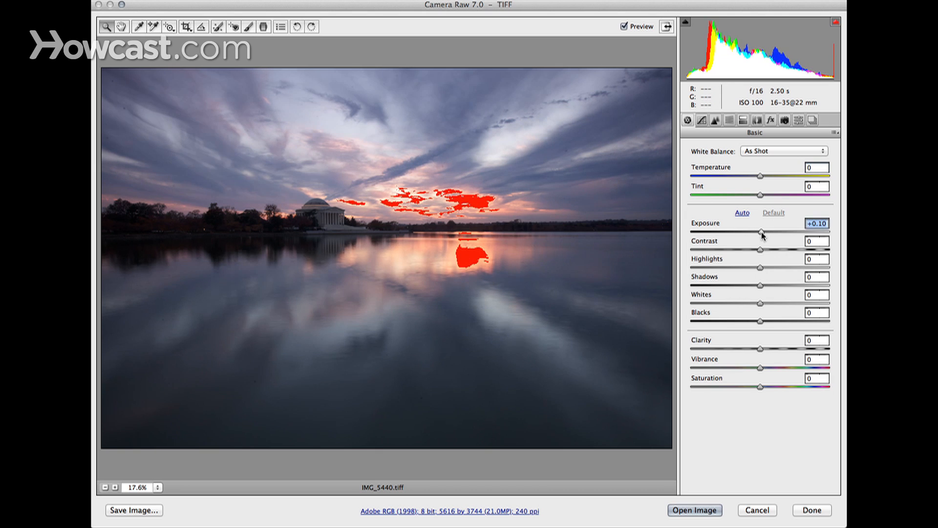
left_click_drag(761, 233, 768, 232)
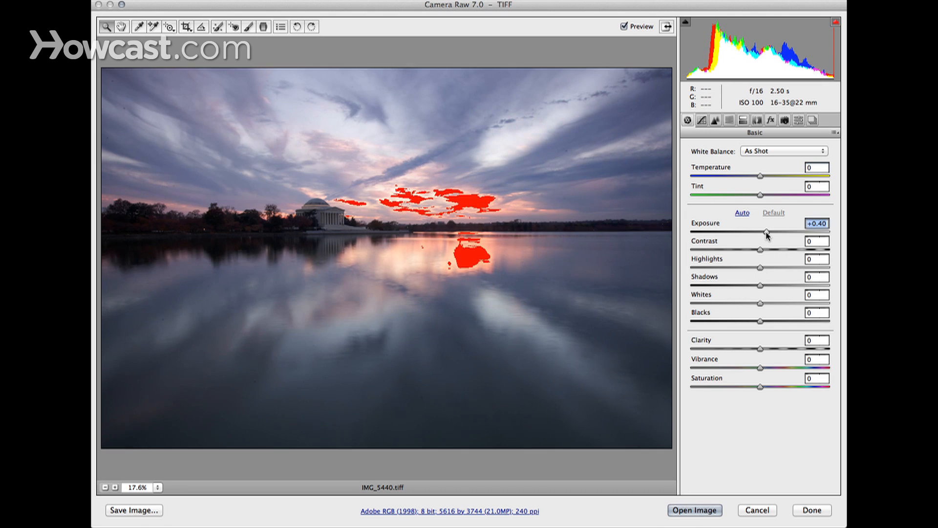
left_click_drag(761, 233, 766, 233)
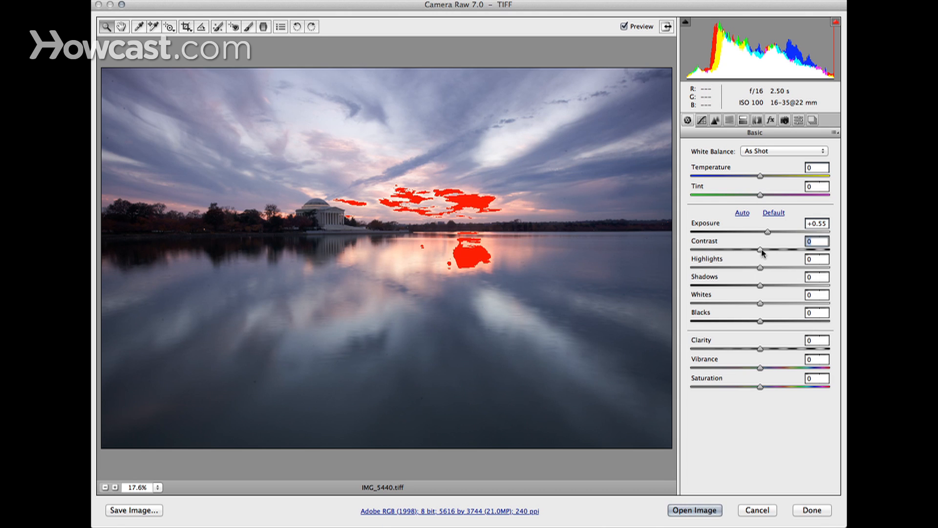
Set Contrast +14, Clarity +25 and Vibrance +17 for punchier clouds and richer color.
left_click_drag(761, 249, 769, 249)
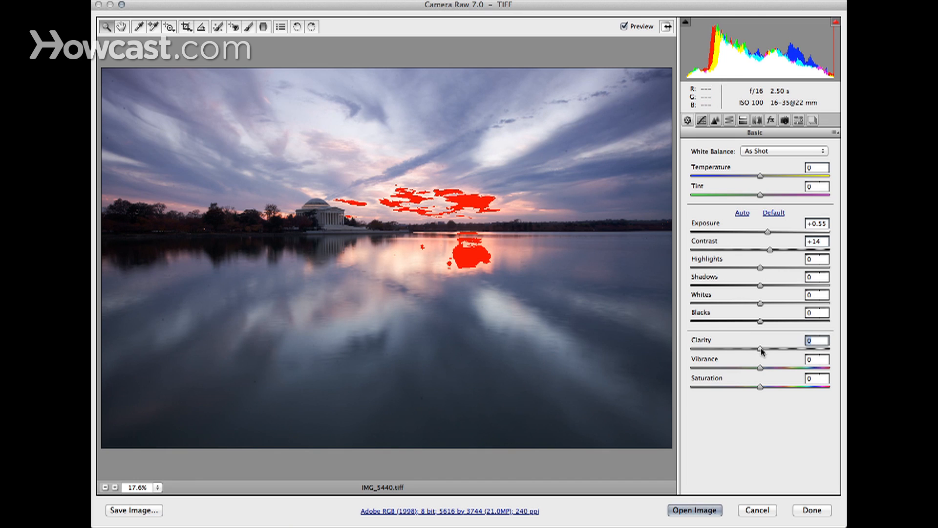
left_click_drag(761, 350, 769, 350)
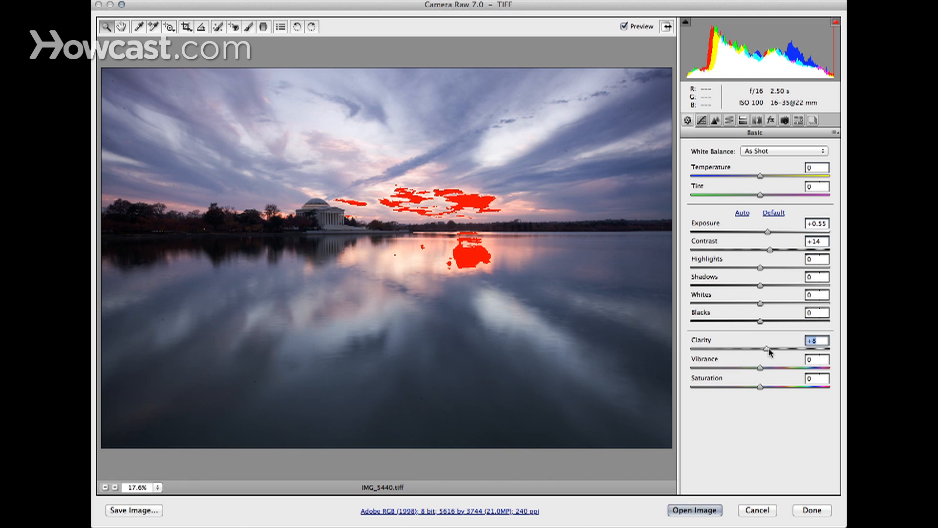
left_click_drag(766, 348, 772, 349)
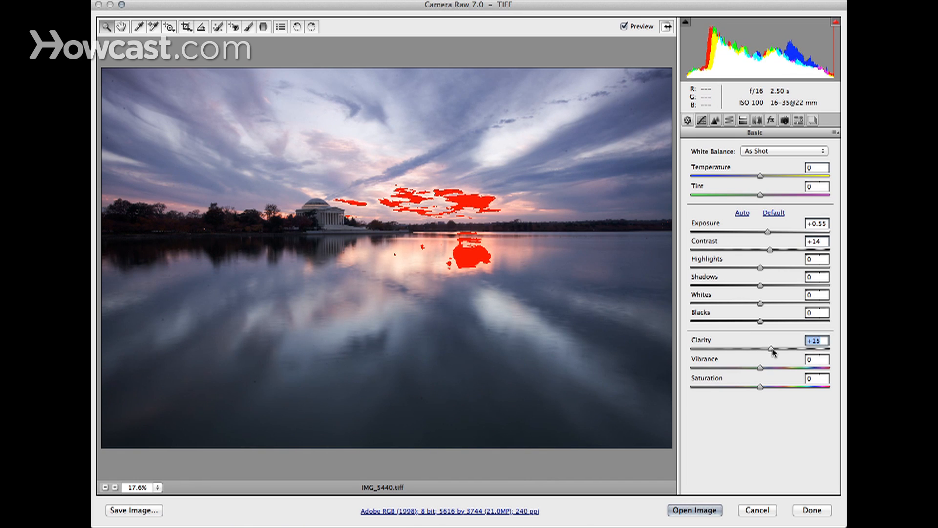
left_click_drag(771, 349, 778, 350)
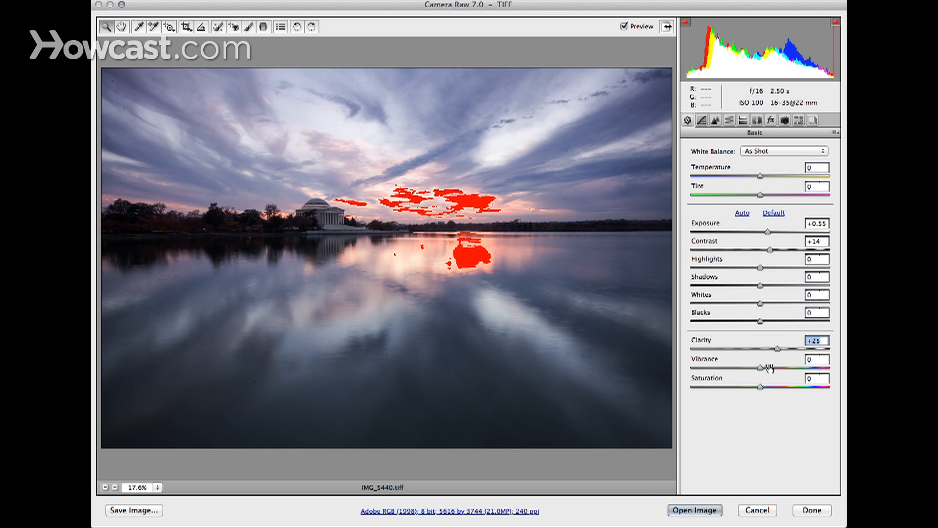
left_click_drag(761, 370, 769, 370)
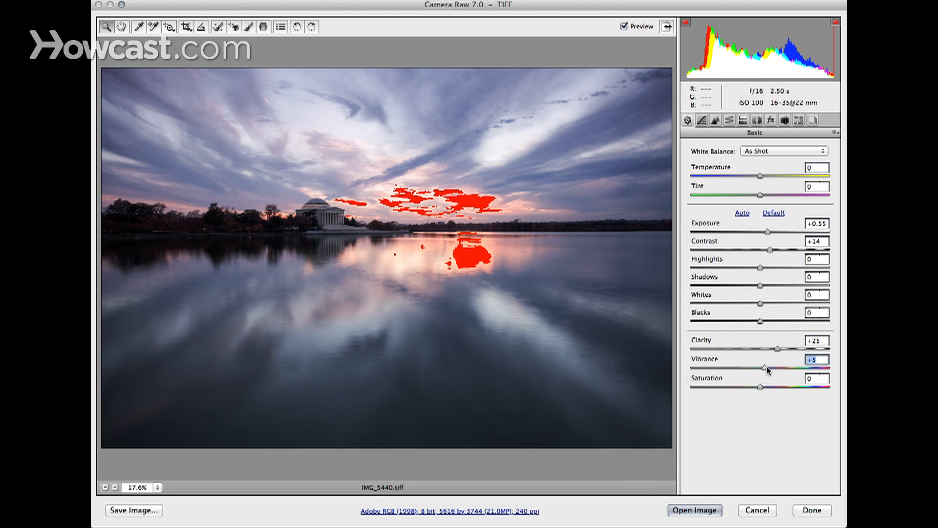
left_click_drag(765, 368, 772, 367)
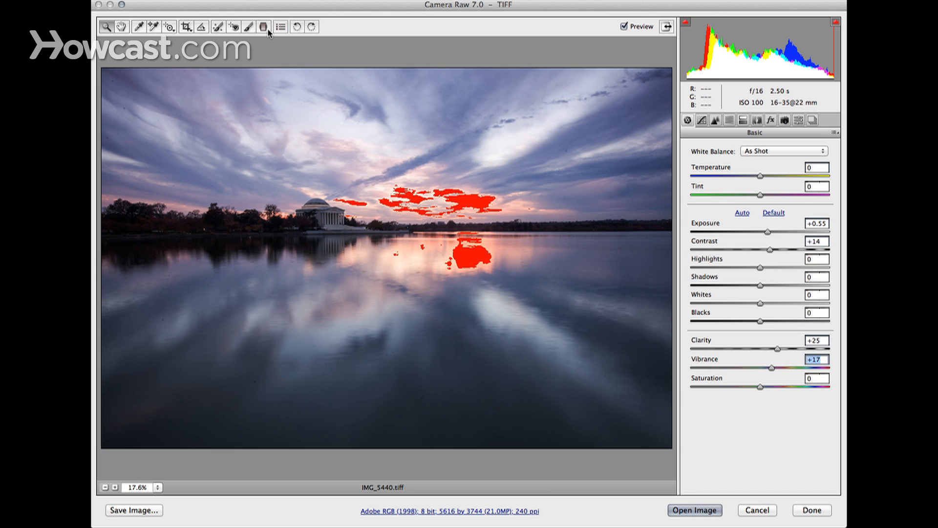
Add a graduated filter from the top of the sky down past the horizon, angled across the sky.
left_click(263, 26)
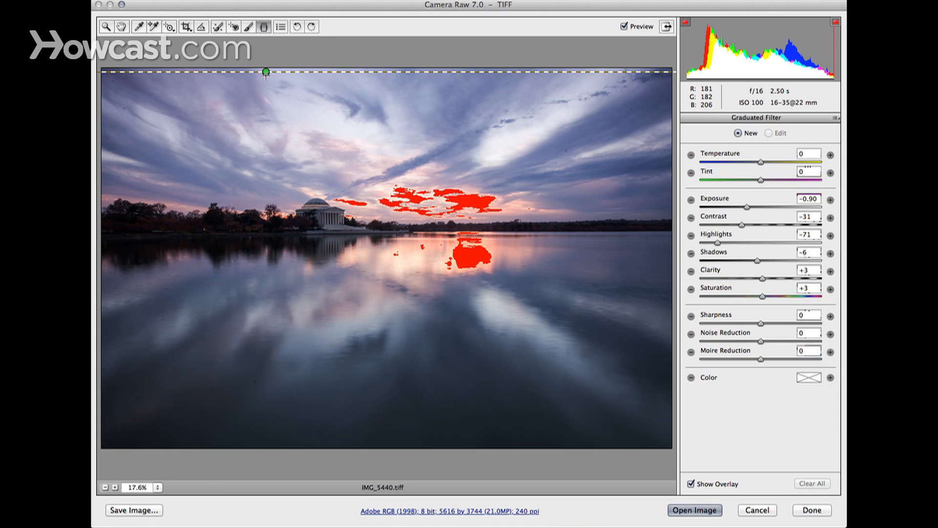
left_click_drag(266, 72, 250, 192)
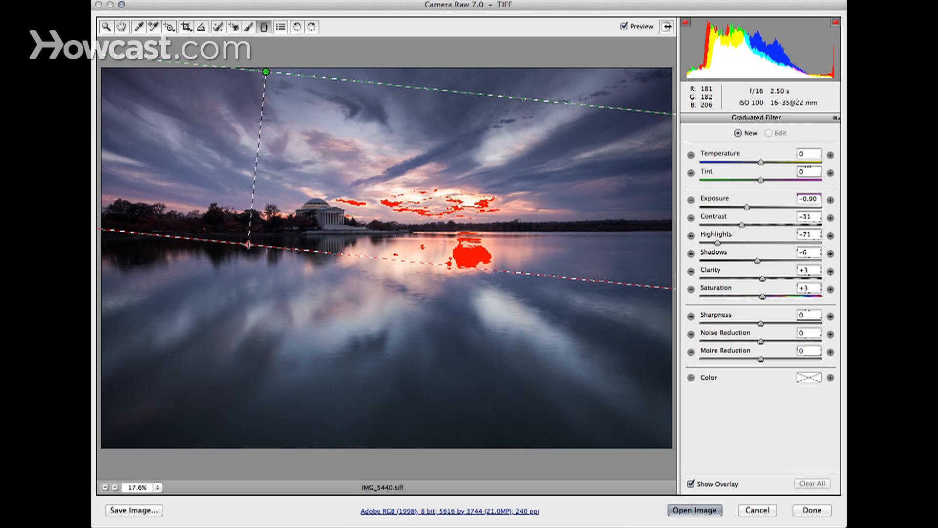
left_click_drag(247, 243, 219, 274)
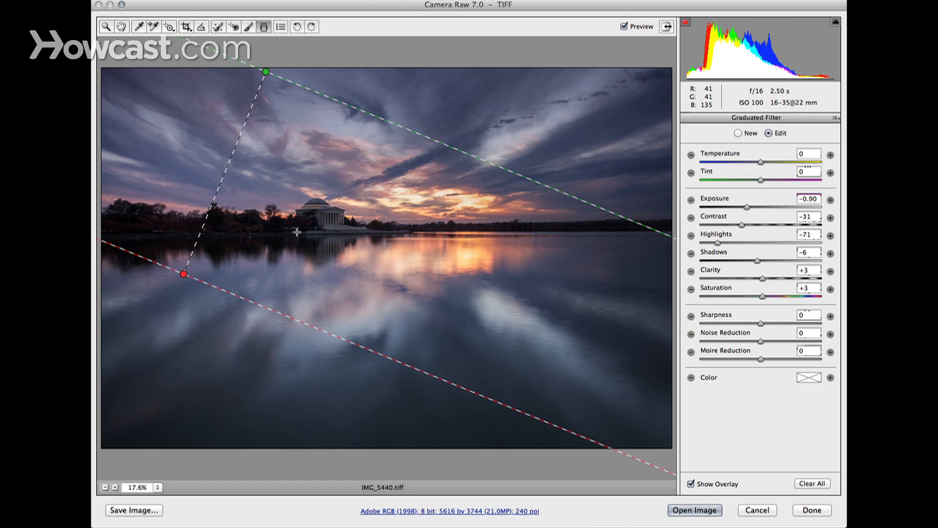
left_click_drag(184, 273, 187, 273)
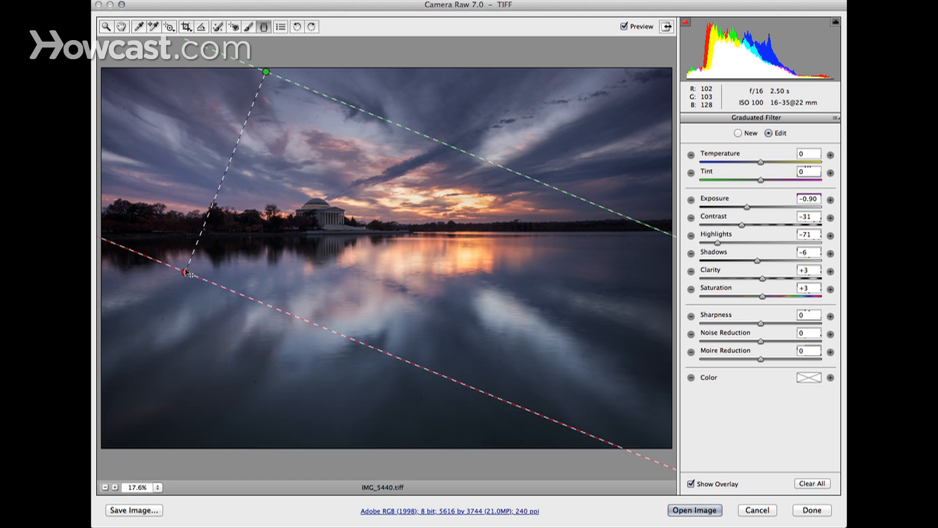
left_click_drag(187, 273, 201, 245)
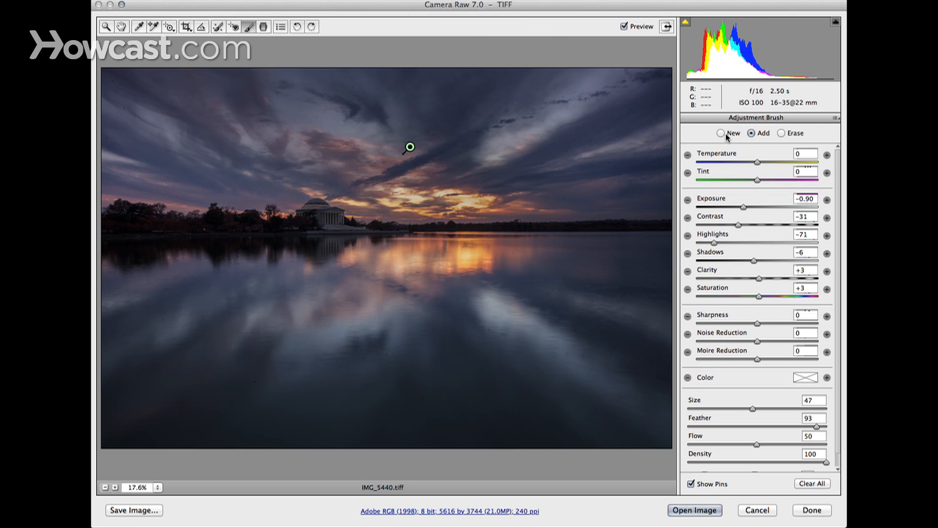
Start a new adjustment brush and paint brightening over the memorial and trees.
left_click(721, 133)
type("+0.25")
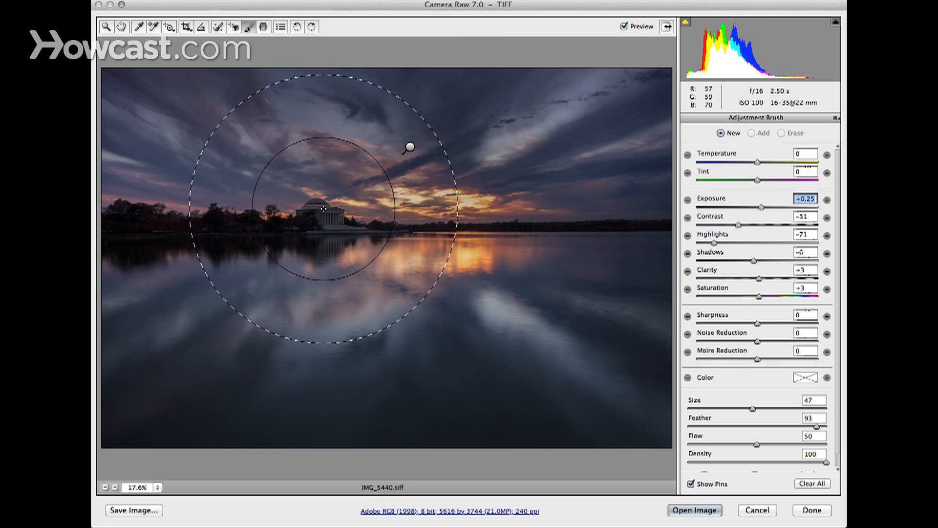
left_click(247, 220)
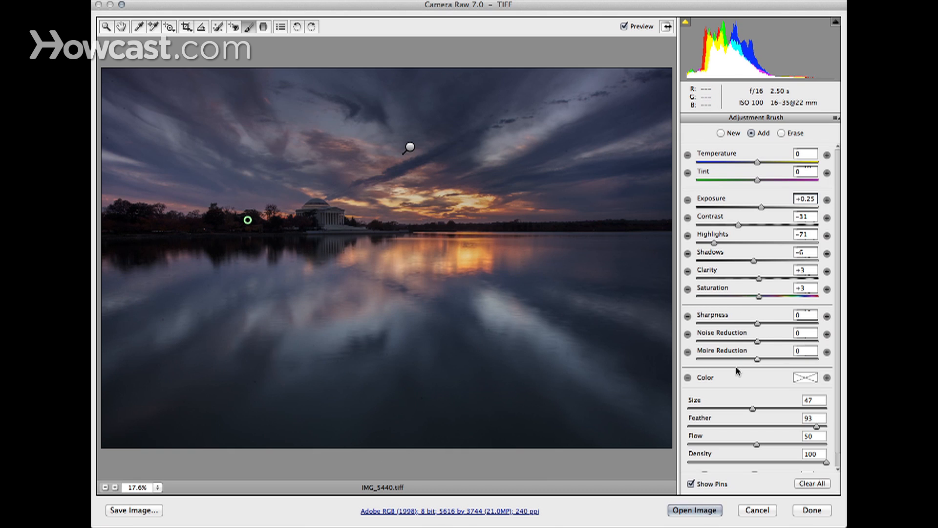
mouse_move(760, 347)
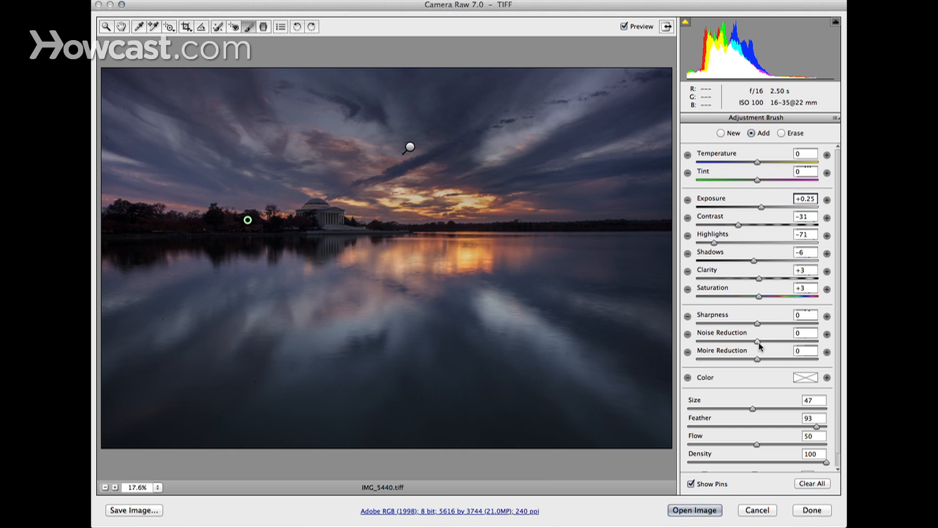
Give the brushed area Noise Reduction of about +51.
left_click(805, 333)
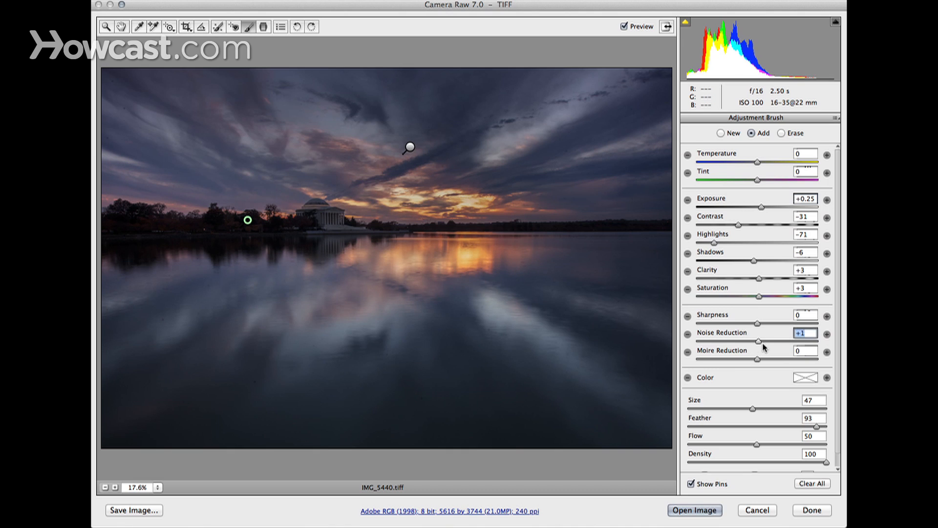
left_click_drag(742, 342, 783, 342)
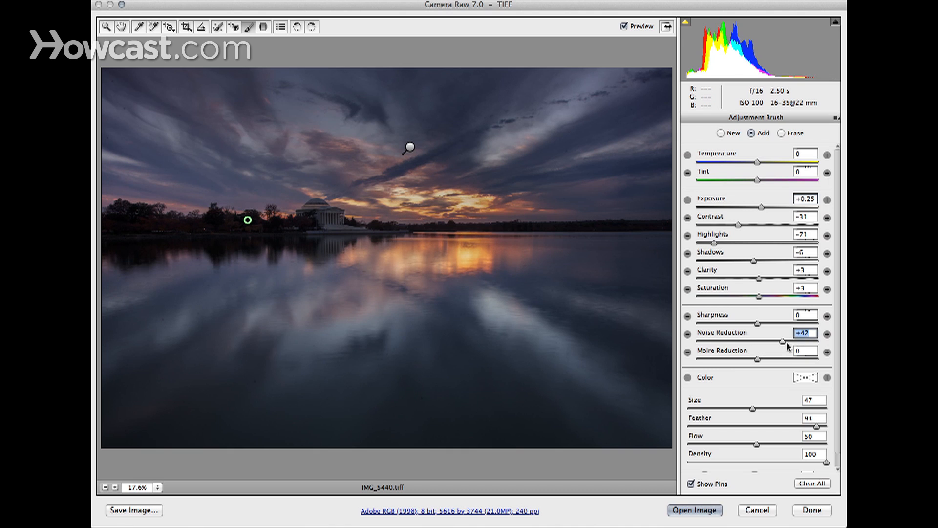
left_click_drag(784, 342, 794, 343)
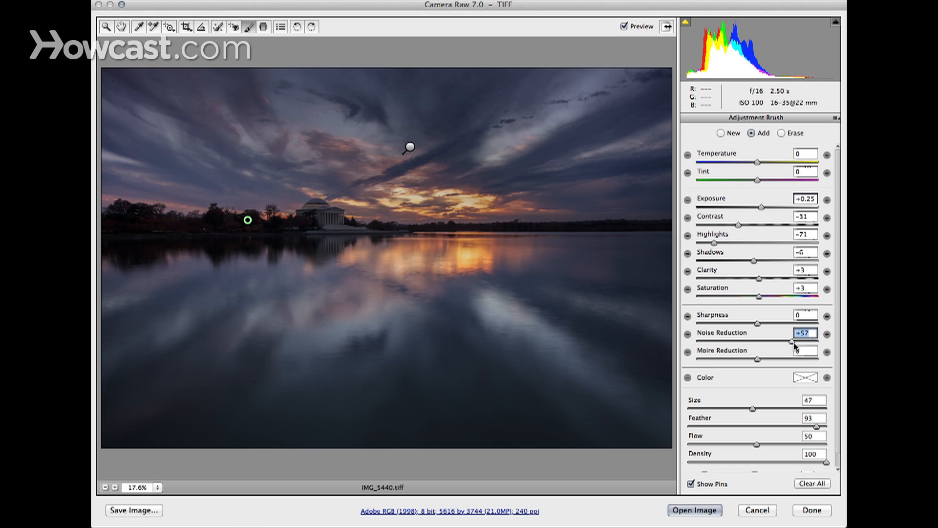
left_click_drag(793, 342, 788, 342)
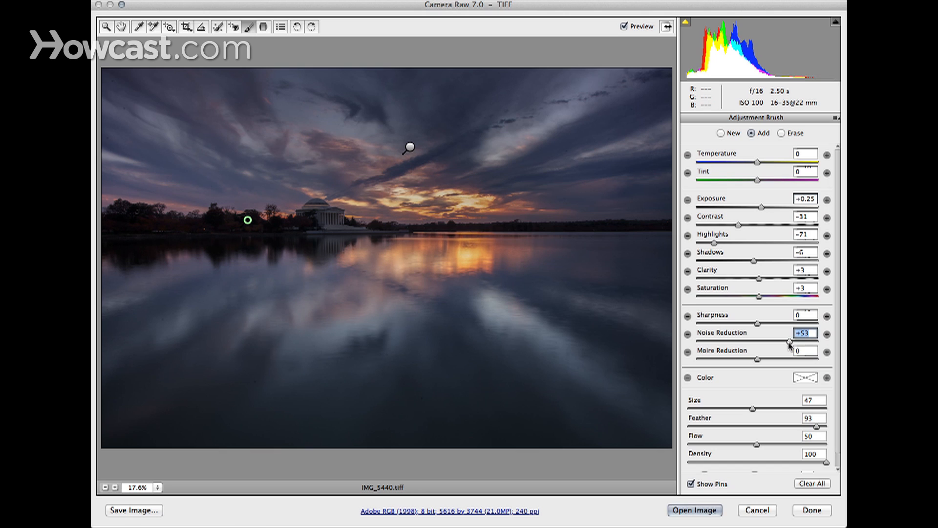
left_click_drag(790, 342, 787, 342)
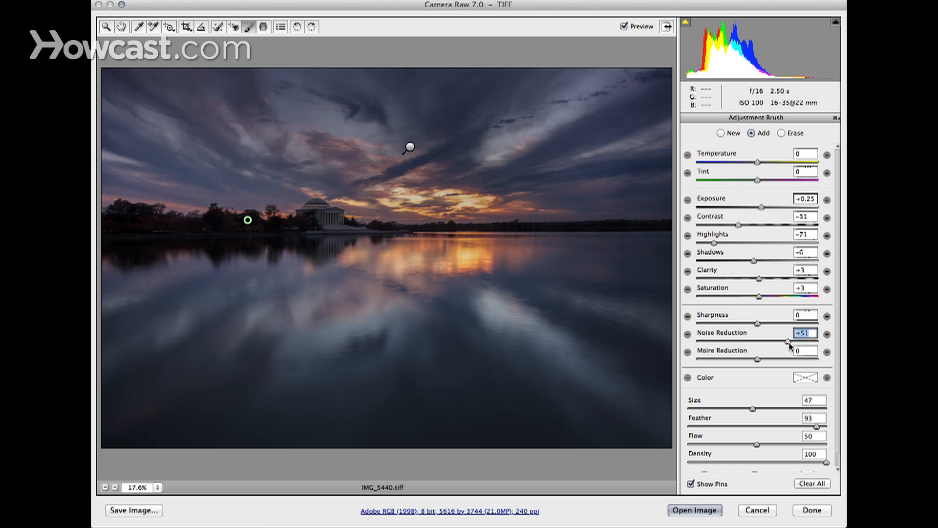
left_click_drag(788, 342, 785, 342)
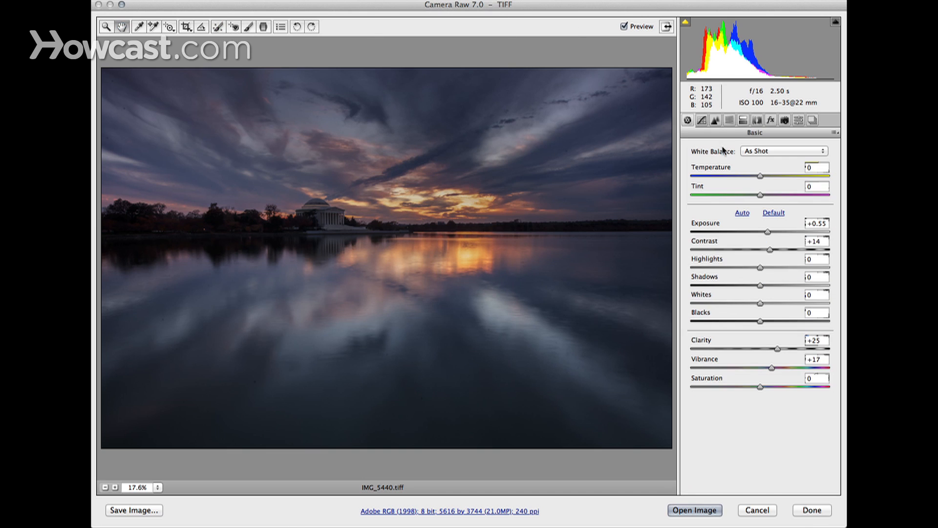
Set Luminance Noise Reduction to 29 in Detail and open the processed image into Aperture.
left_click(715, 120)
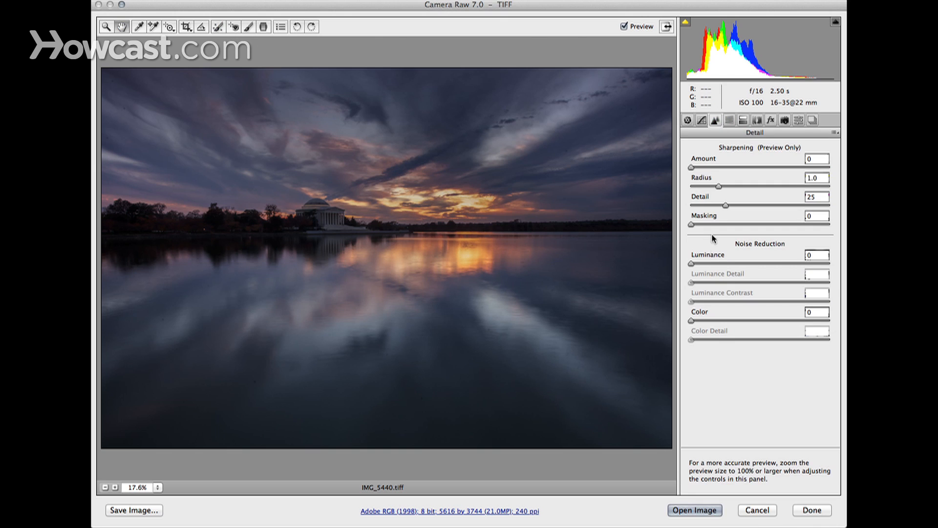
left_click_drag(690, 263, 726, 263)
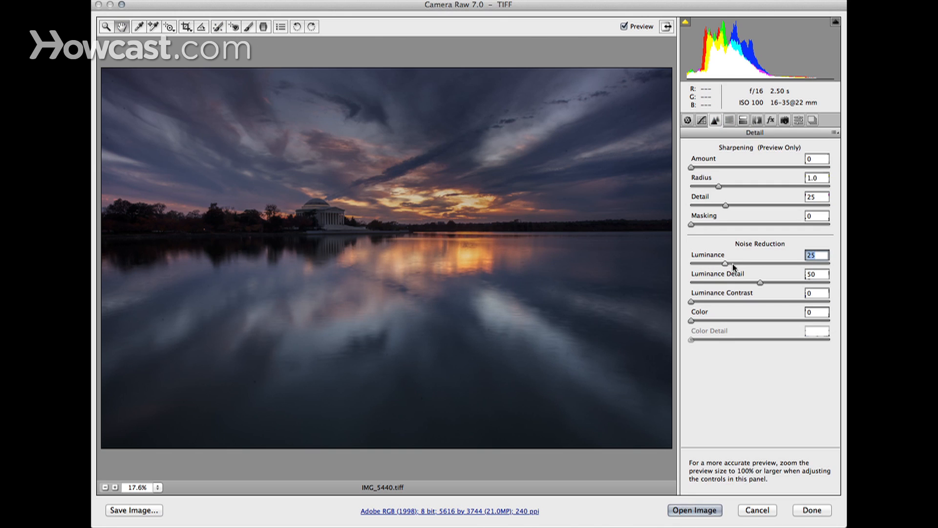
left_click_drag(727, 263, 731, 263)
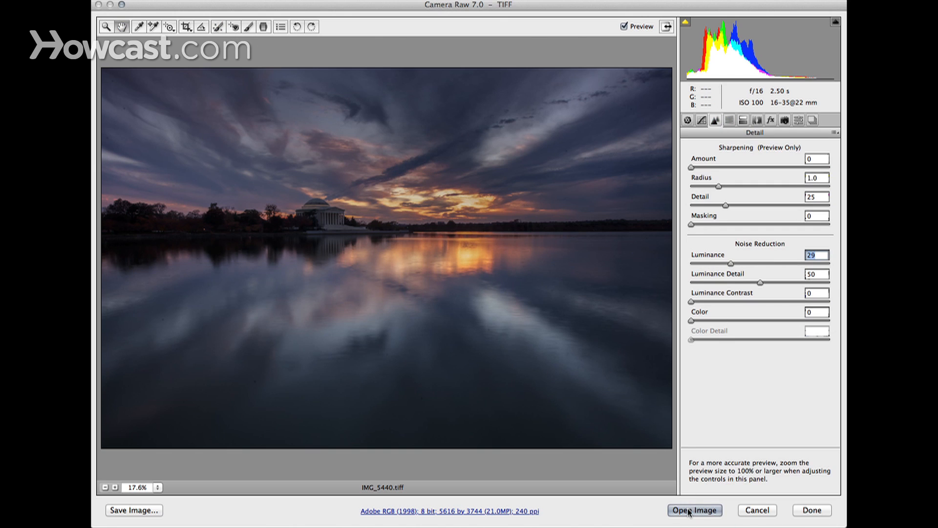
mouse_move(695, 510)
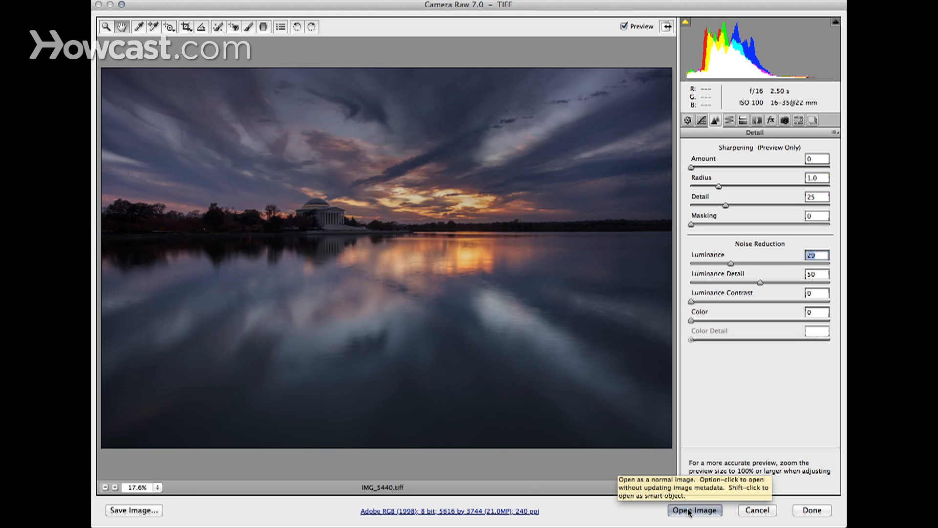
left_click(694, 510)
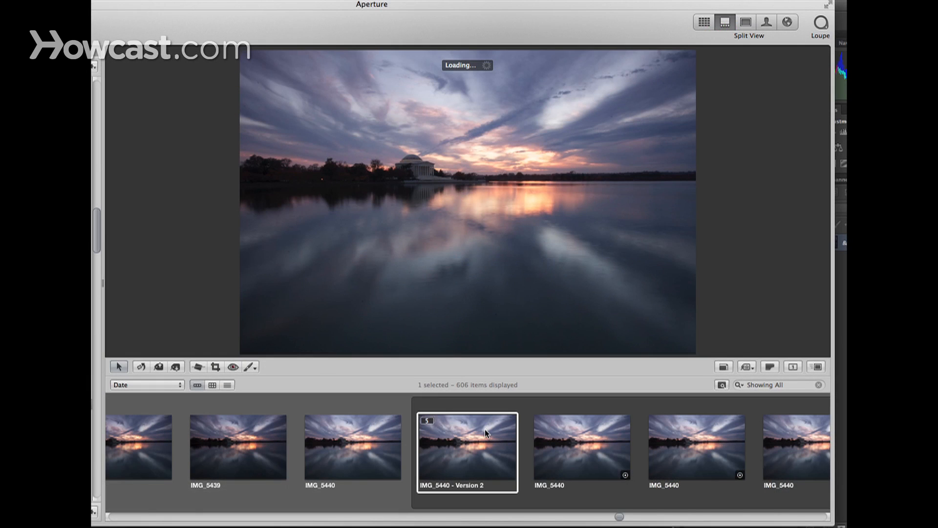